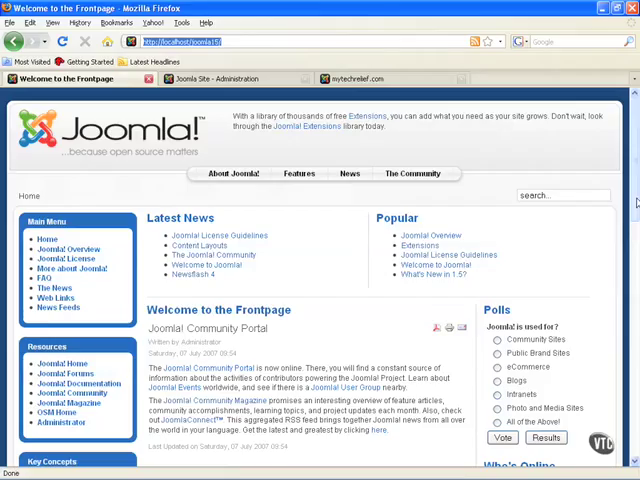
# - Scroll down to the Login Form and log in to the site front end as the publisher
pyautogui.scroll(-3)
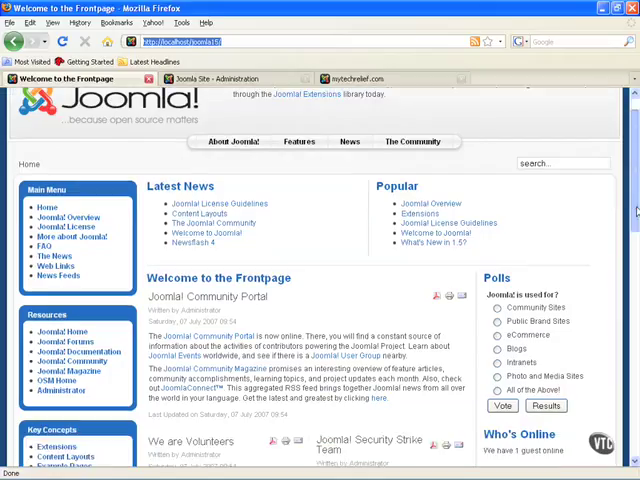
pyautogui.scroll(-3)
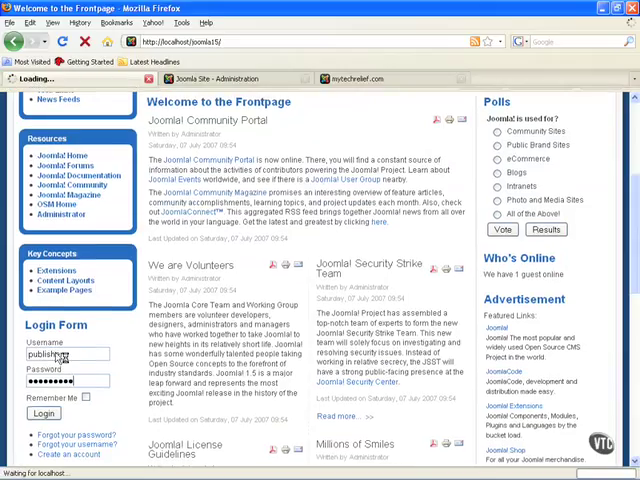
pyautogui.click(42, 427)
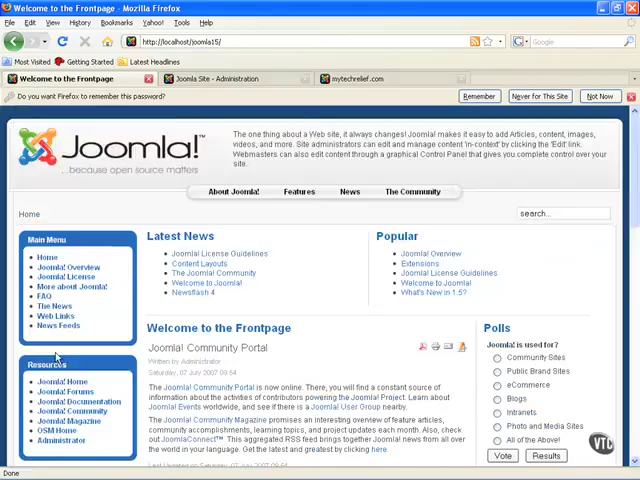
# - Open the Joomla! Community Portal article in the TinyMCE front-end editor and scroll through it
pyautogui.click(462, 347)
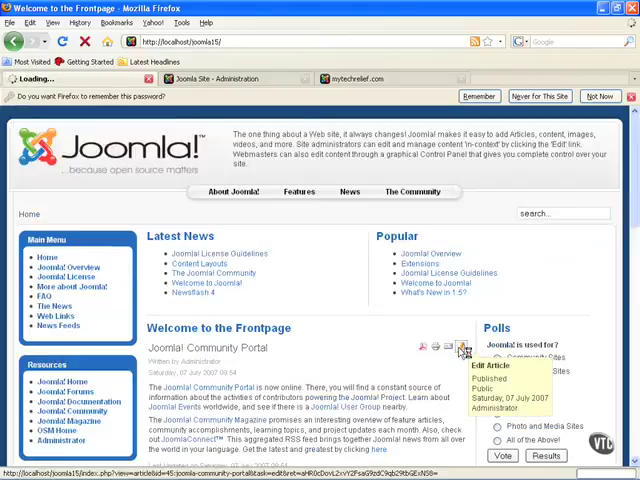
pyautogui.click(461, 347)
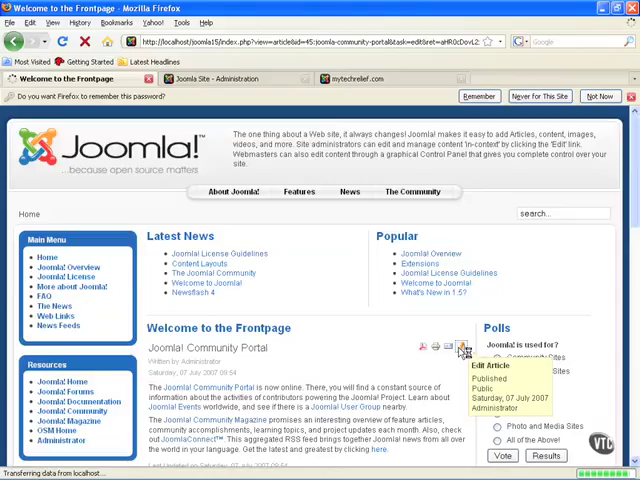
pyautogui.click(460, 349)
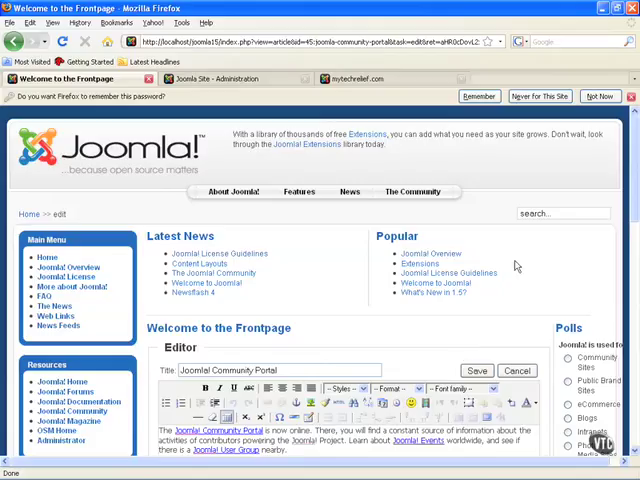
pyautogui.scroll(-3)
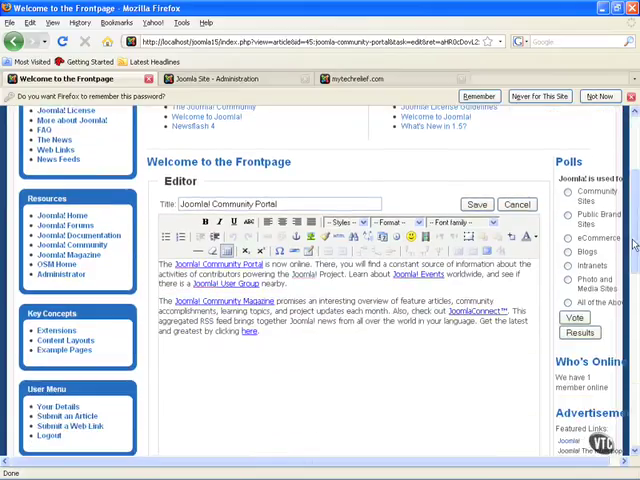
pyautogui.moveTo(360, 343)
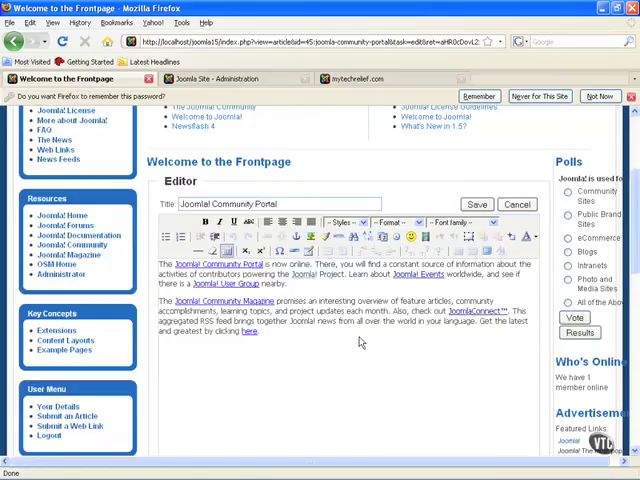
pyautogui.moveTo(228, 83)
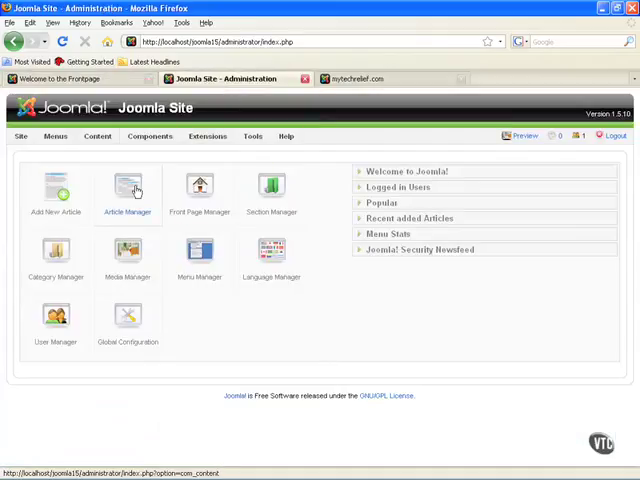
# - Open the Article Manager from the administration control panel
pyautogui.click(127, 190)
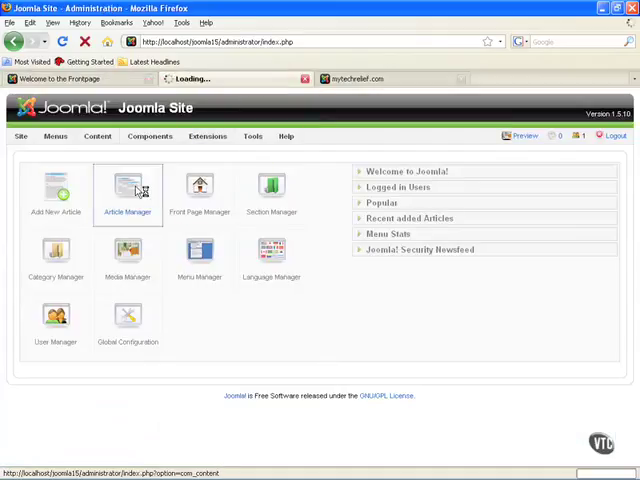
pyautogui.click(127, 190)
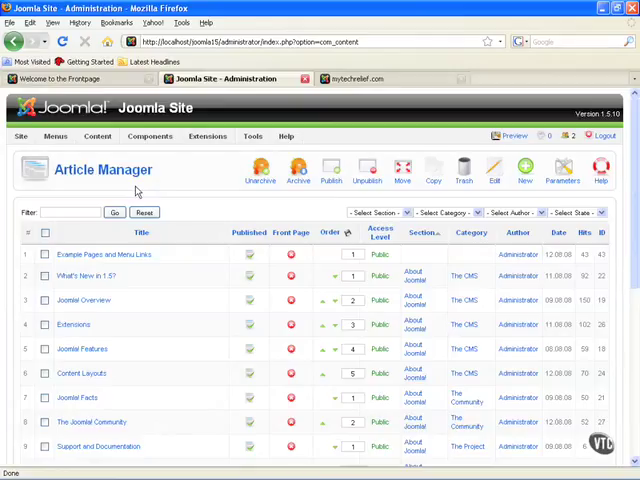
pyautogui.moveTo(331, 168)
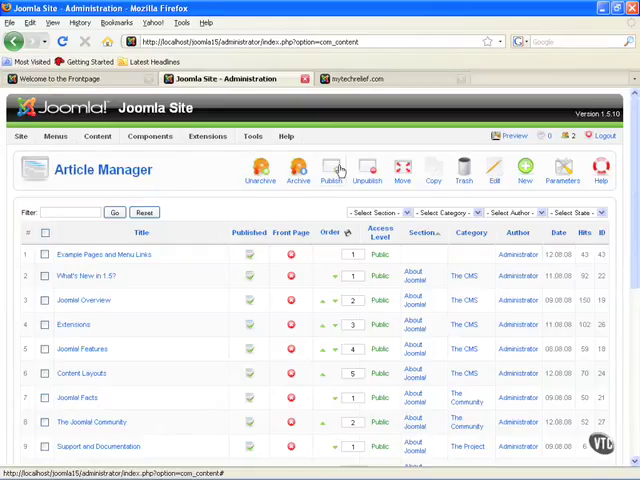
pyautogui.moveTo(524, 170)
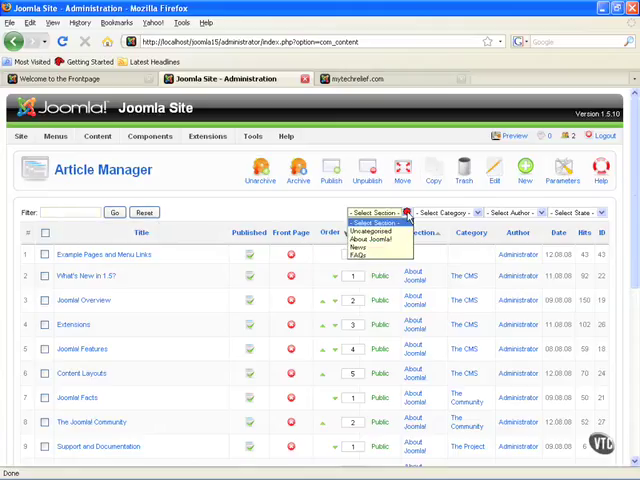
pyautogui.click(475, 212)
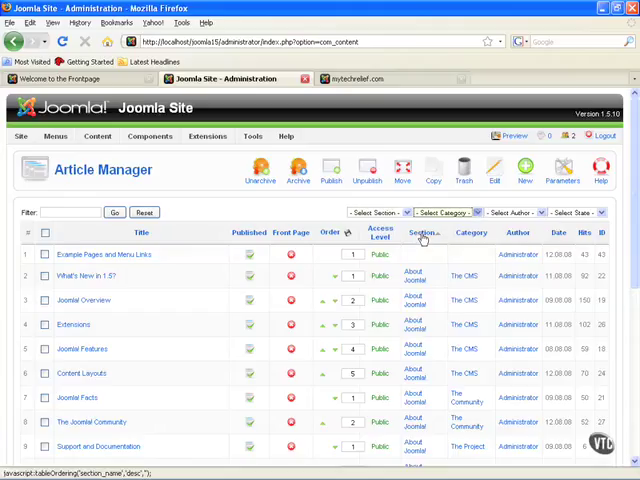
pyautogui.moveTo(424, 232)
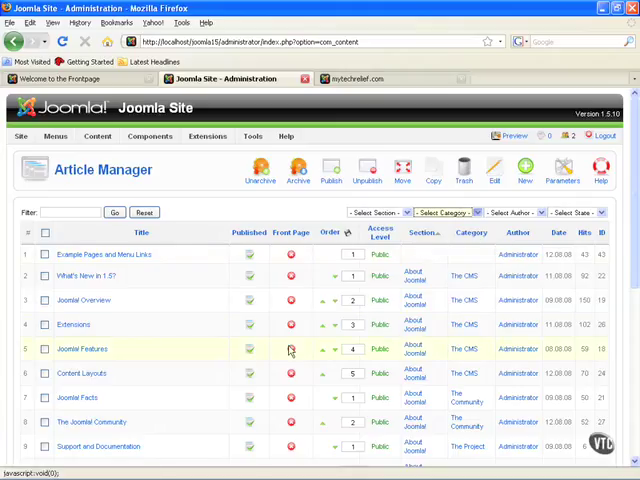
pyautogui.click(292, 232)
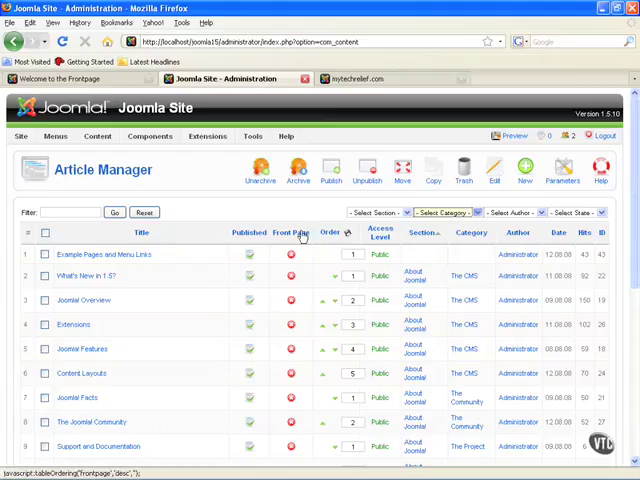
pyautogui.moveTo(249, 237)
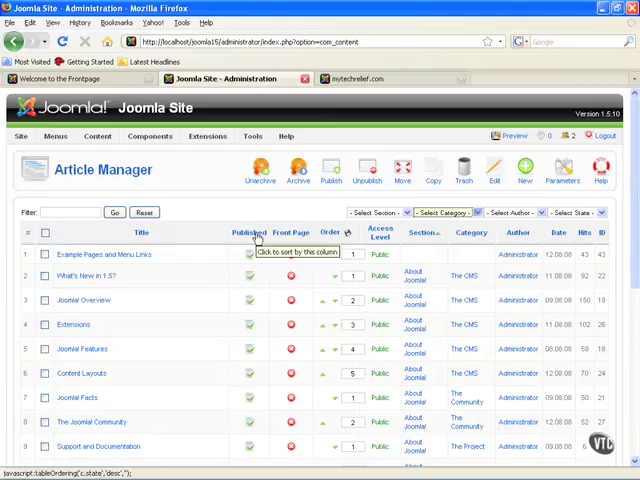
pyautogui.moveTo(629, 234)
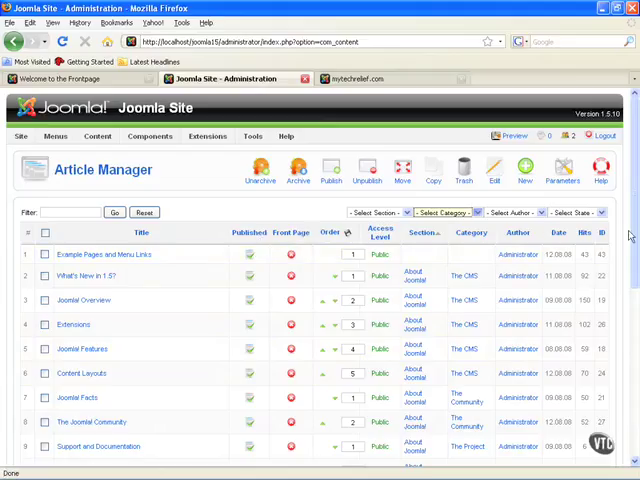
pyautogui.scroll(-3)
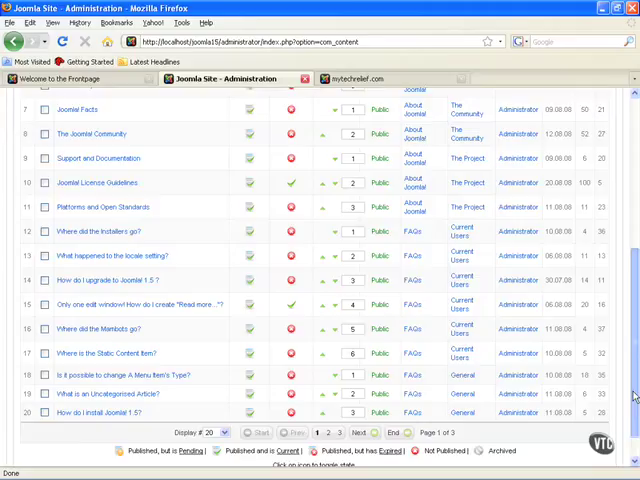
pyautogui.scroll(-3)
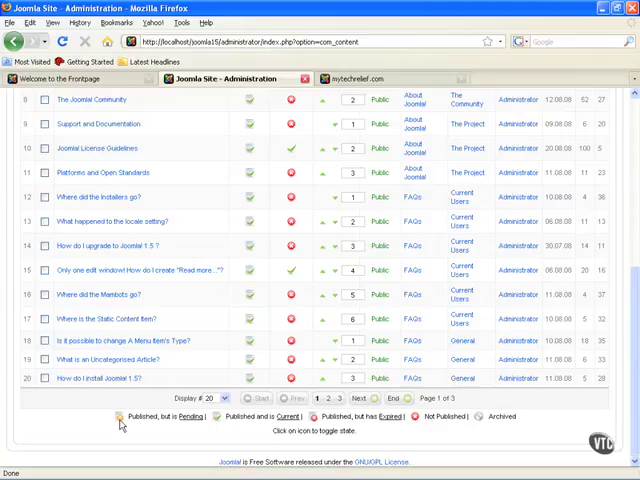
pyautogui.moveTo(603, 8)
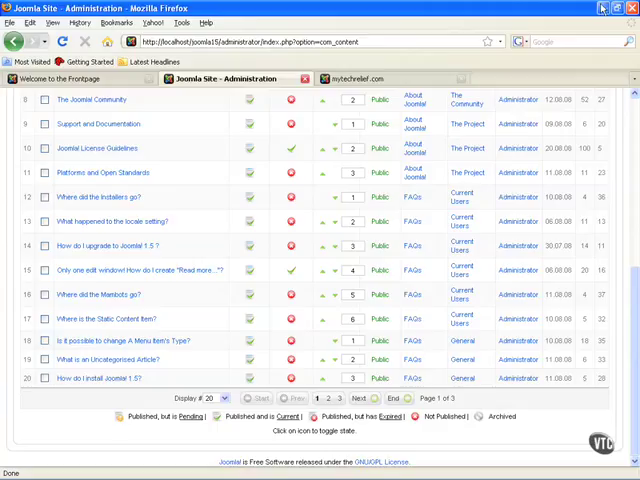
pyautogui.moveTo(607, 8)
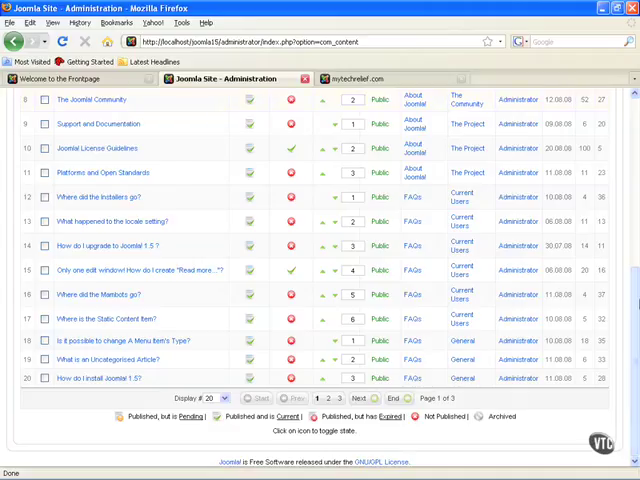
pyautogui.scroll(3)
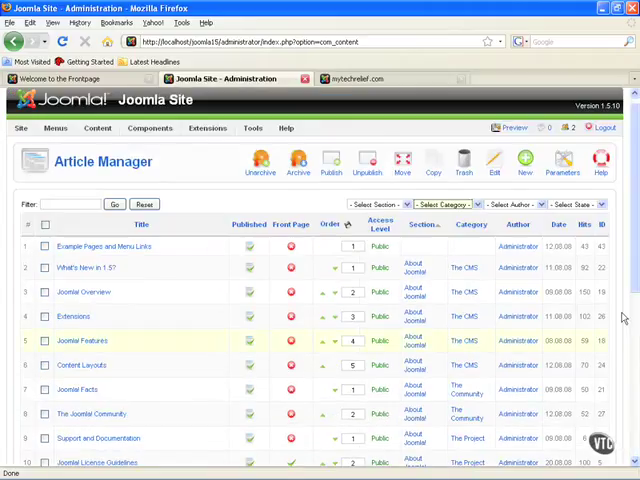